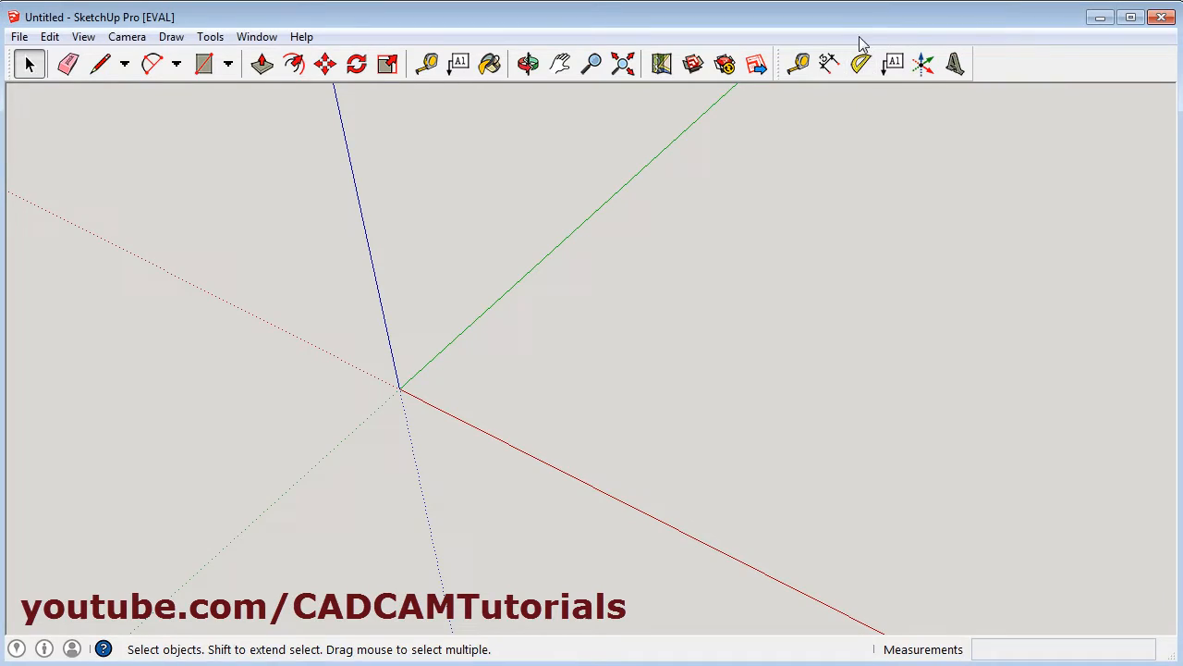
mouse_move(799, 125)
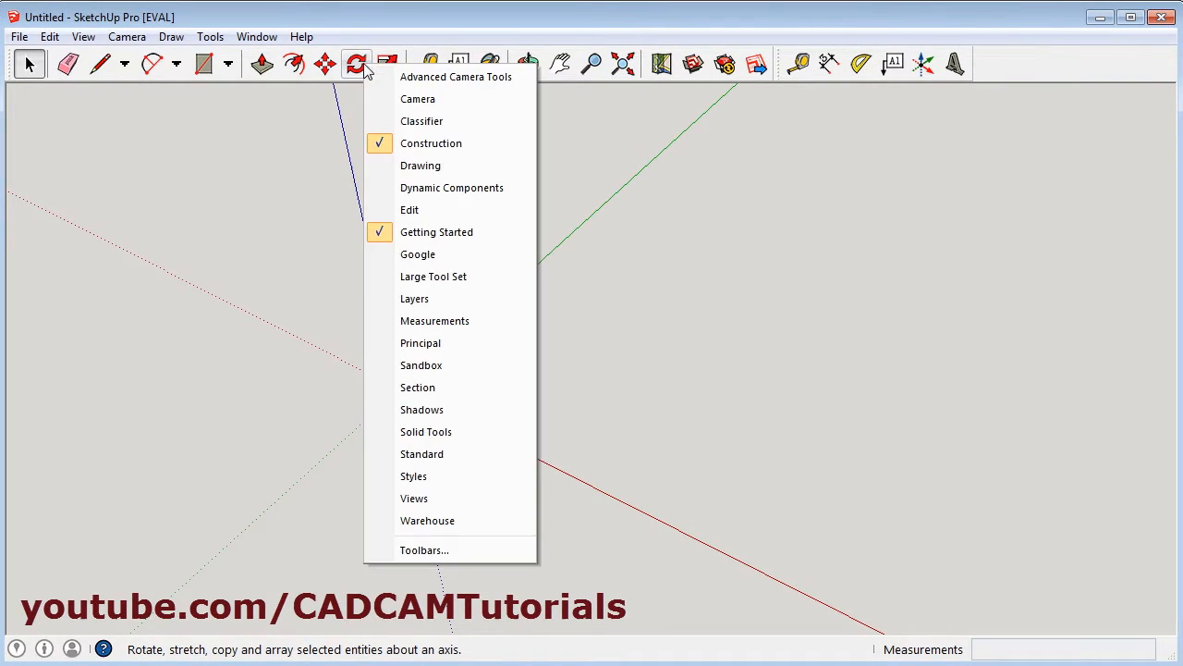
mouse_move(431, 142)
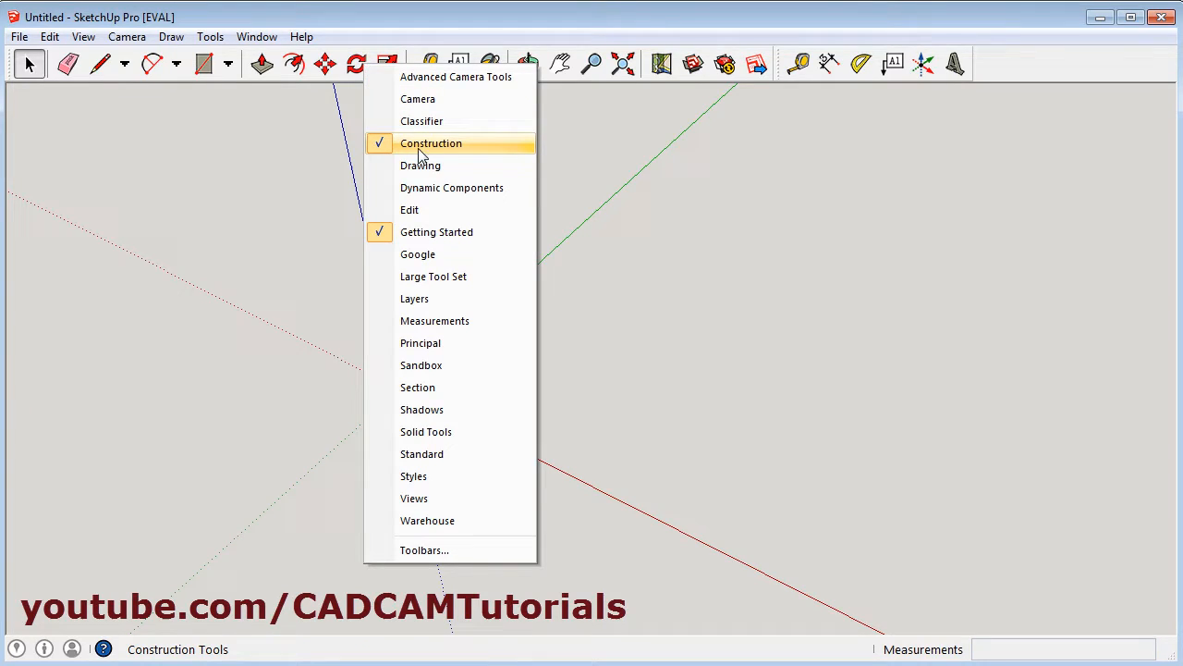
mouse_move(443, 122)
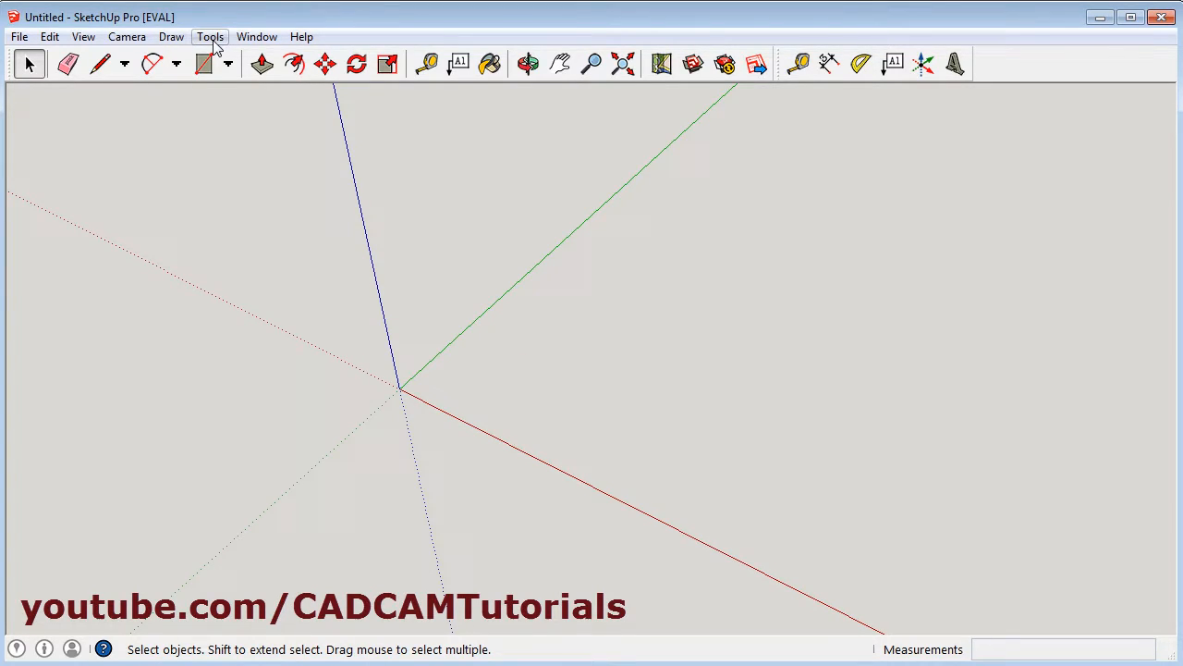
Step: With the Protractor centered on the origin, create a guide at 45° from the red axis
click(211, 37)
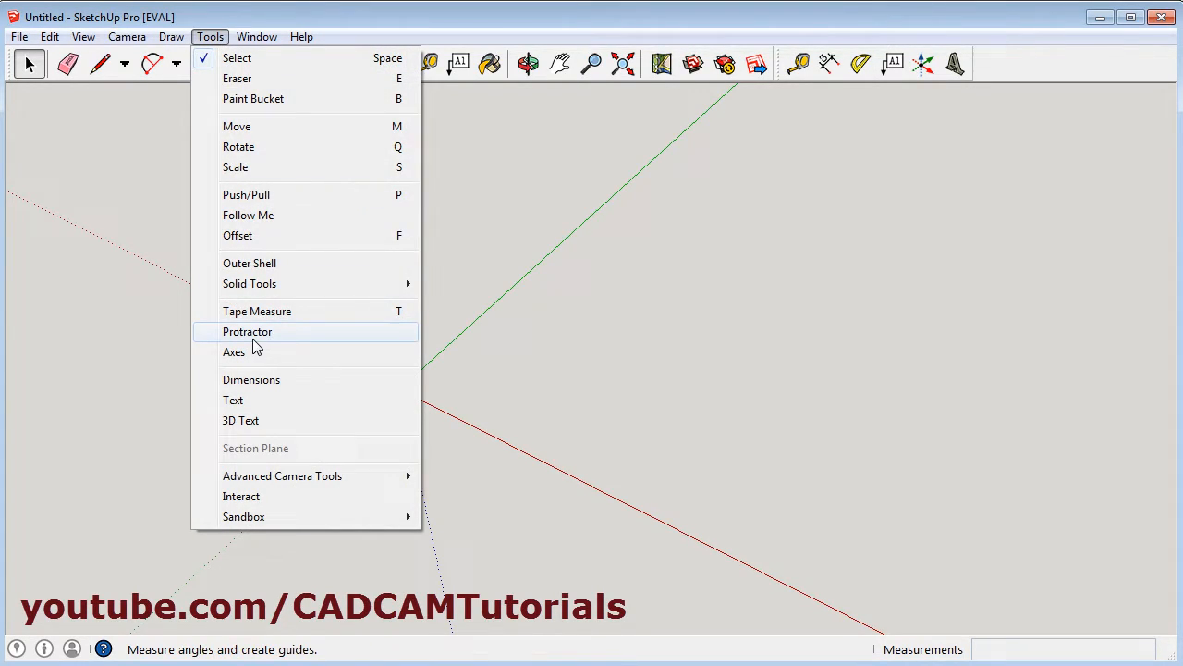
click(248, 331)
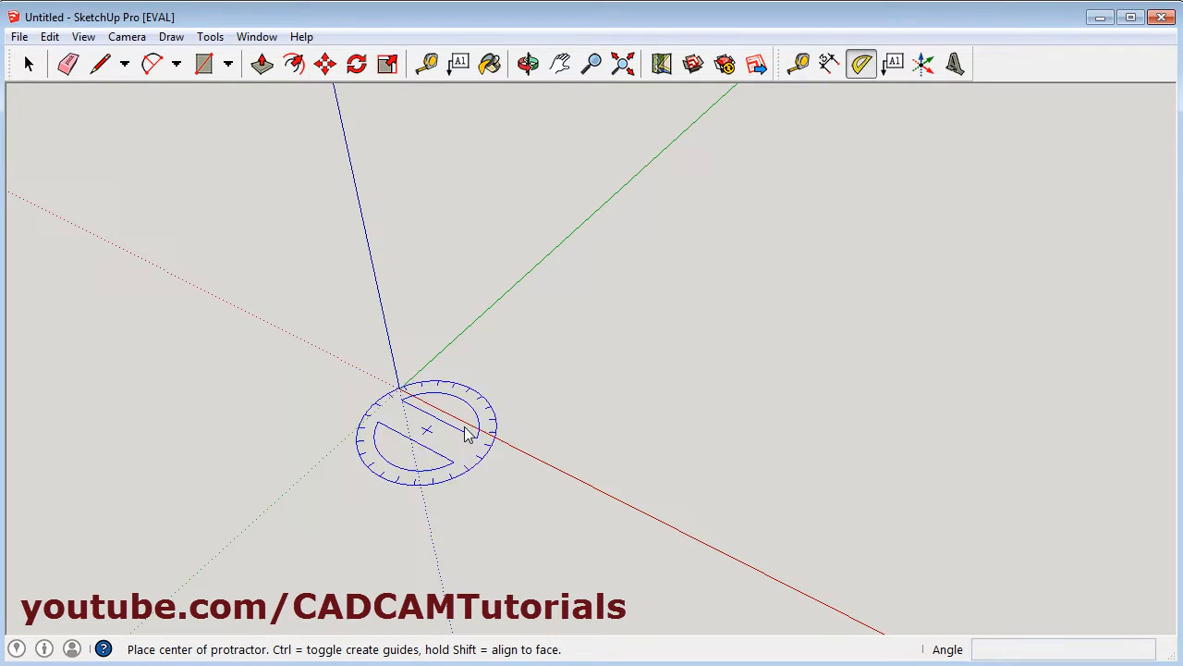
mouse_move(490, 383)
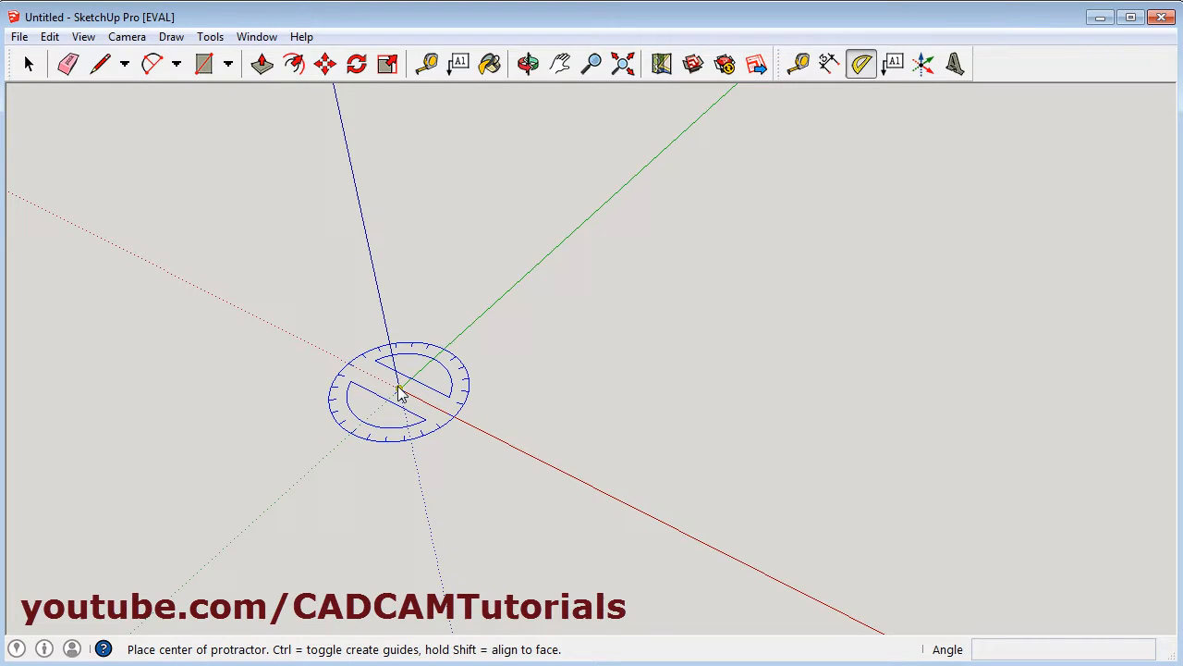
click(398, 389)
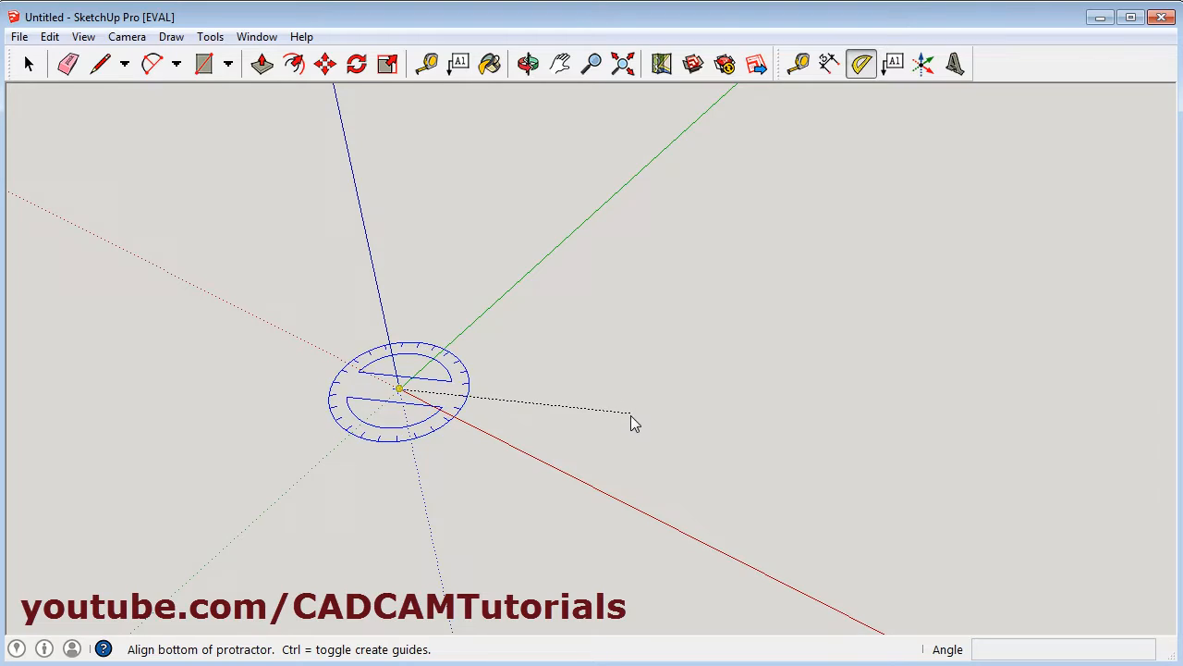
mouse_move(619, 444)
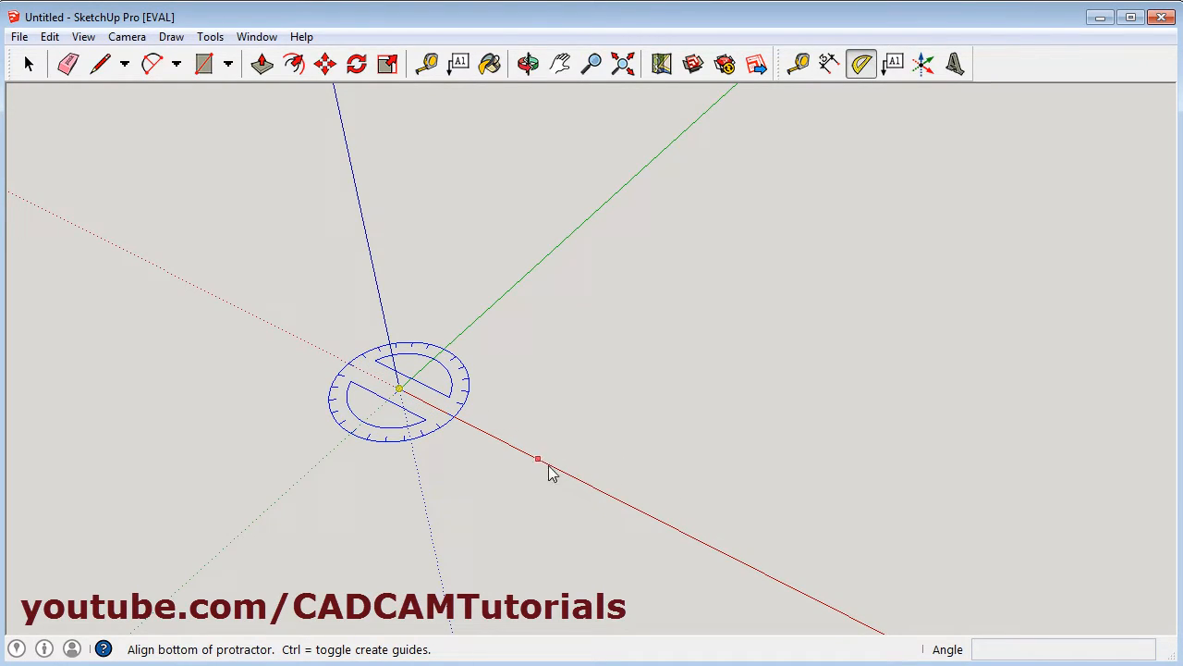
mouse_move(603, 495)
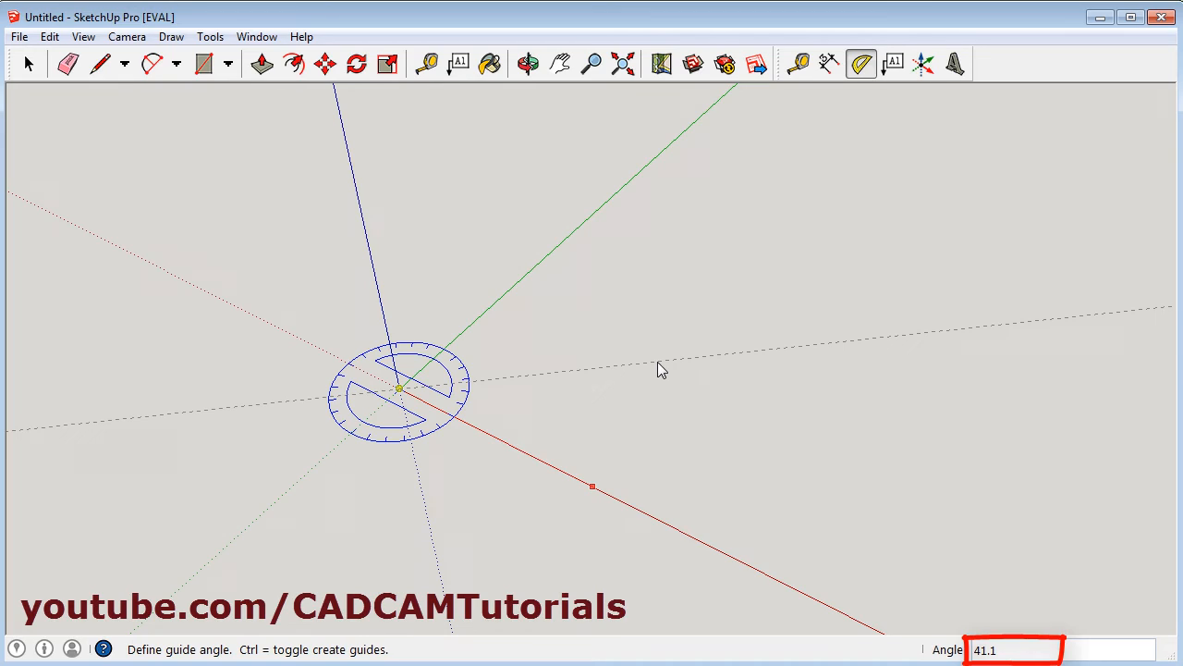
mouse_move(662, 366)
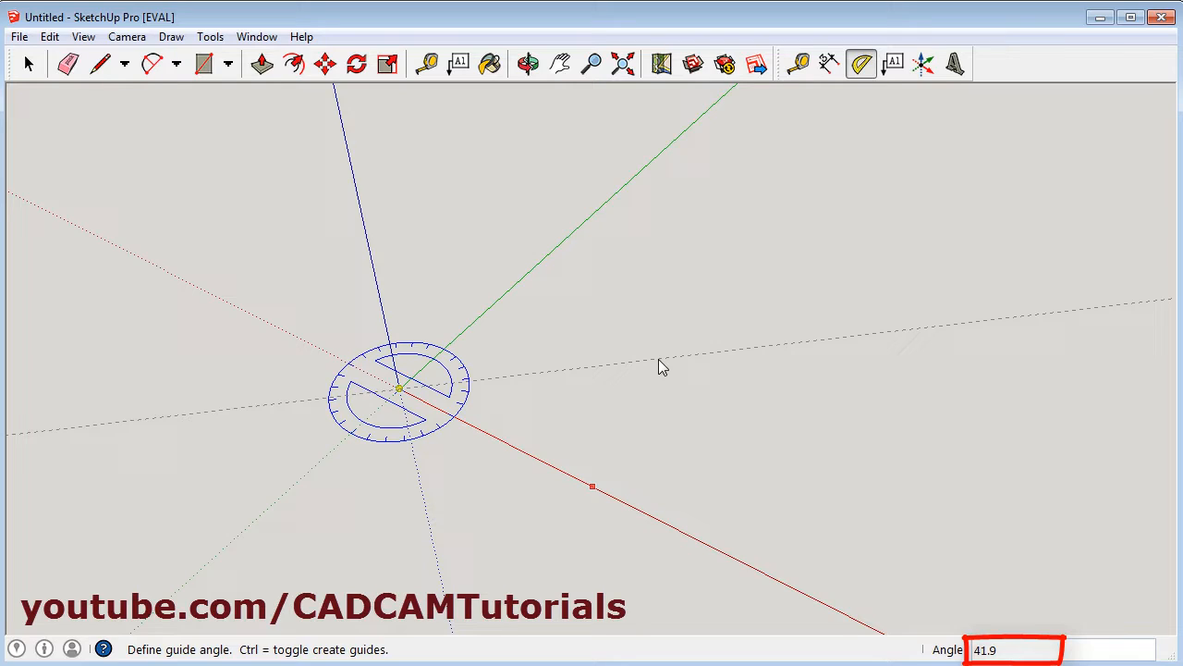
text(45)
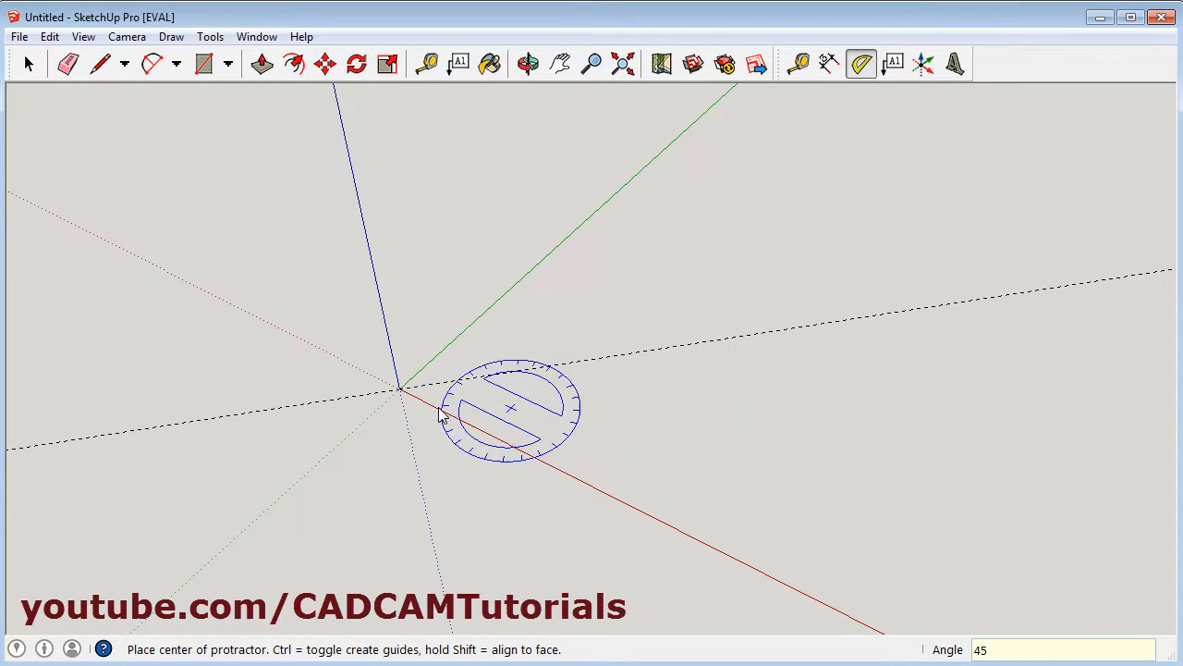
mouse_move(710, 400)
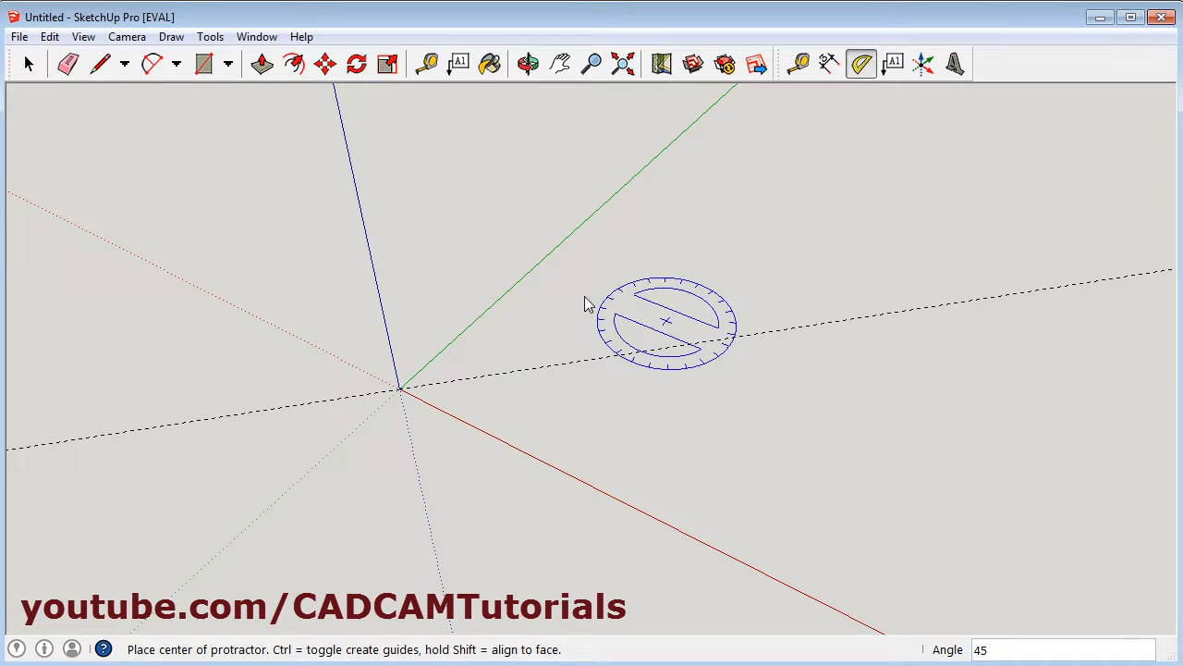
mouse_move(101, 63)
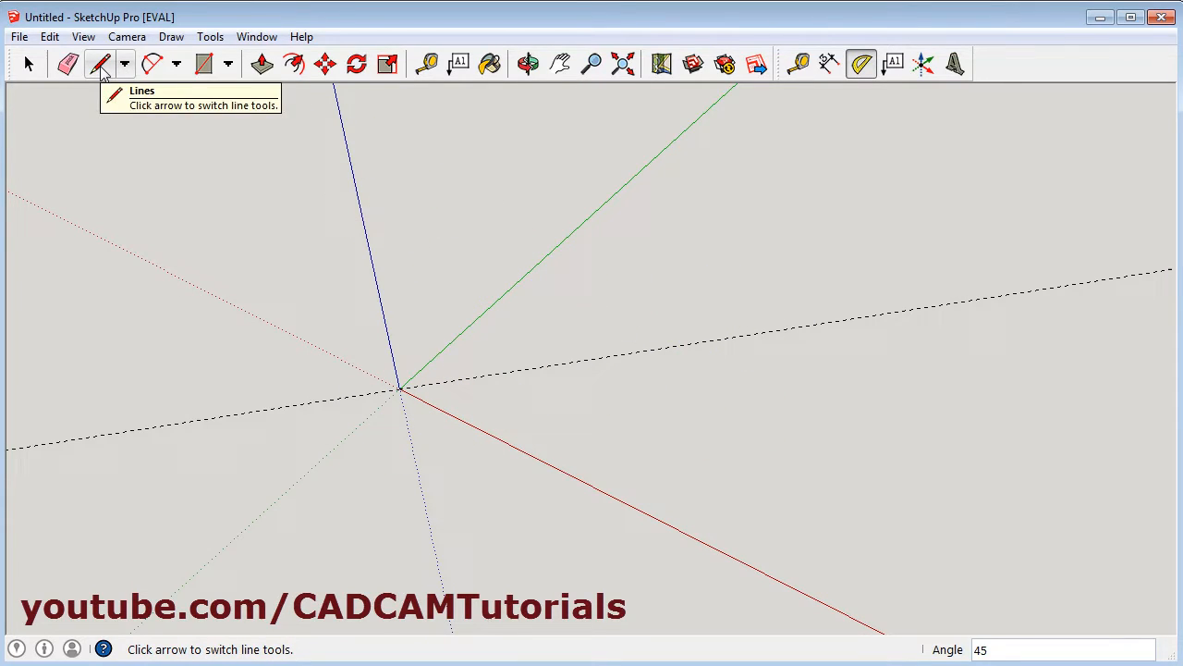
Step: With the Line tool, draw a 2000 mm edge from the origin along the 45° guide
click(100, 63)
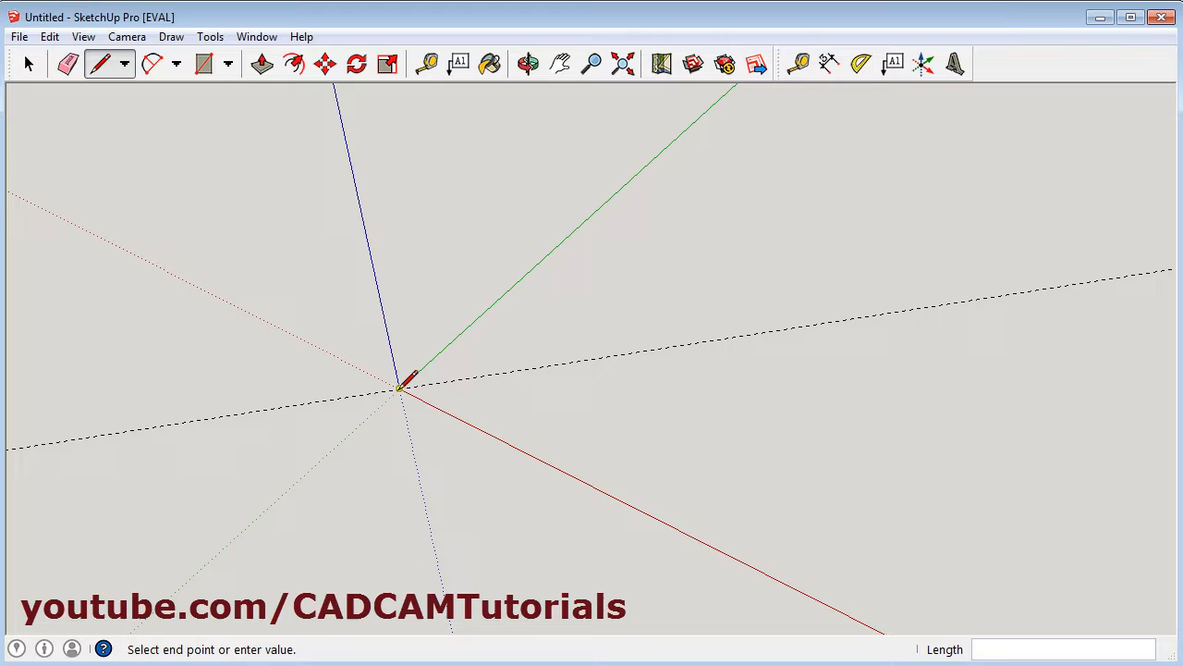
mouse_move(706, 337)
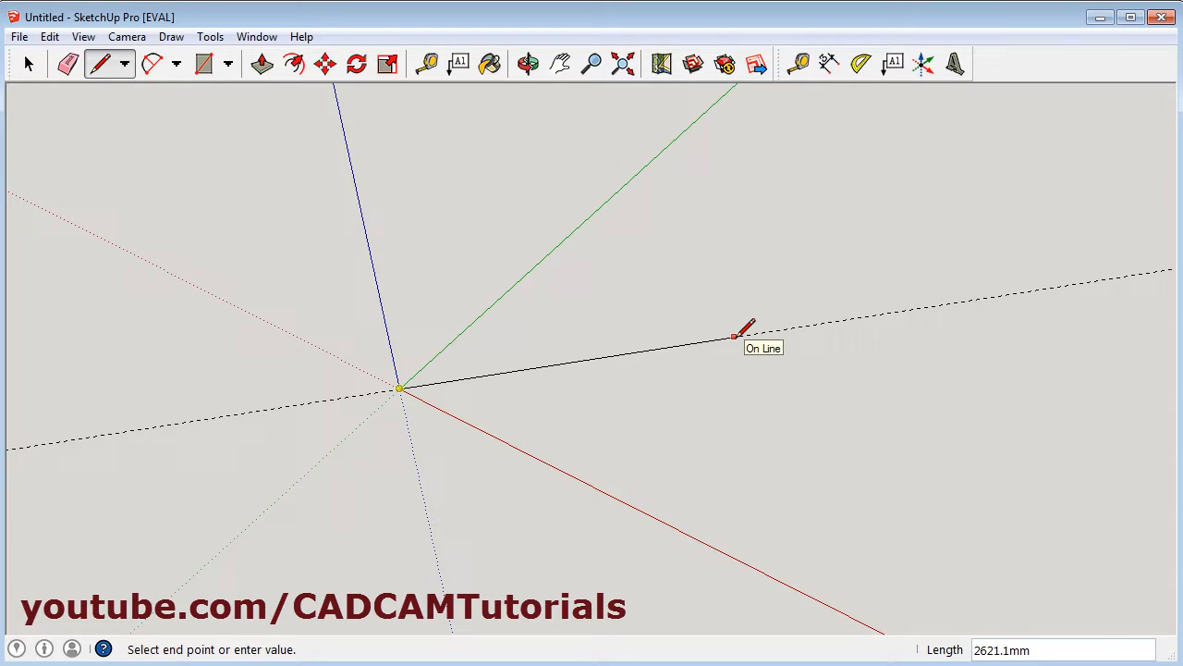
text(2)
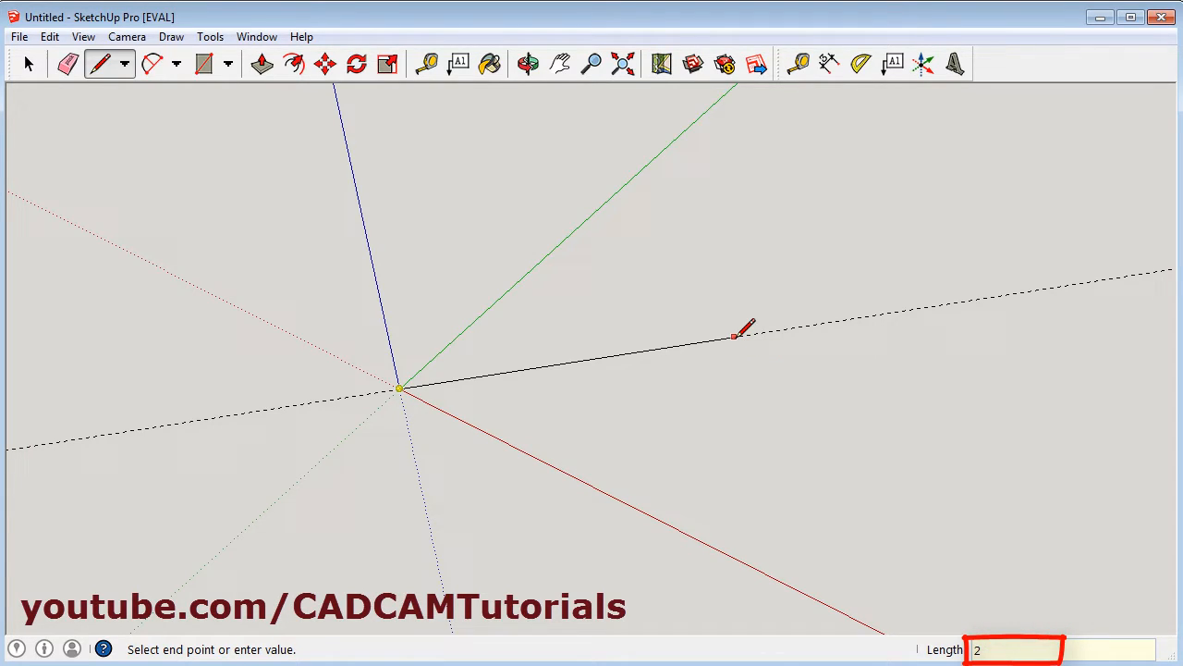
text(00)
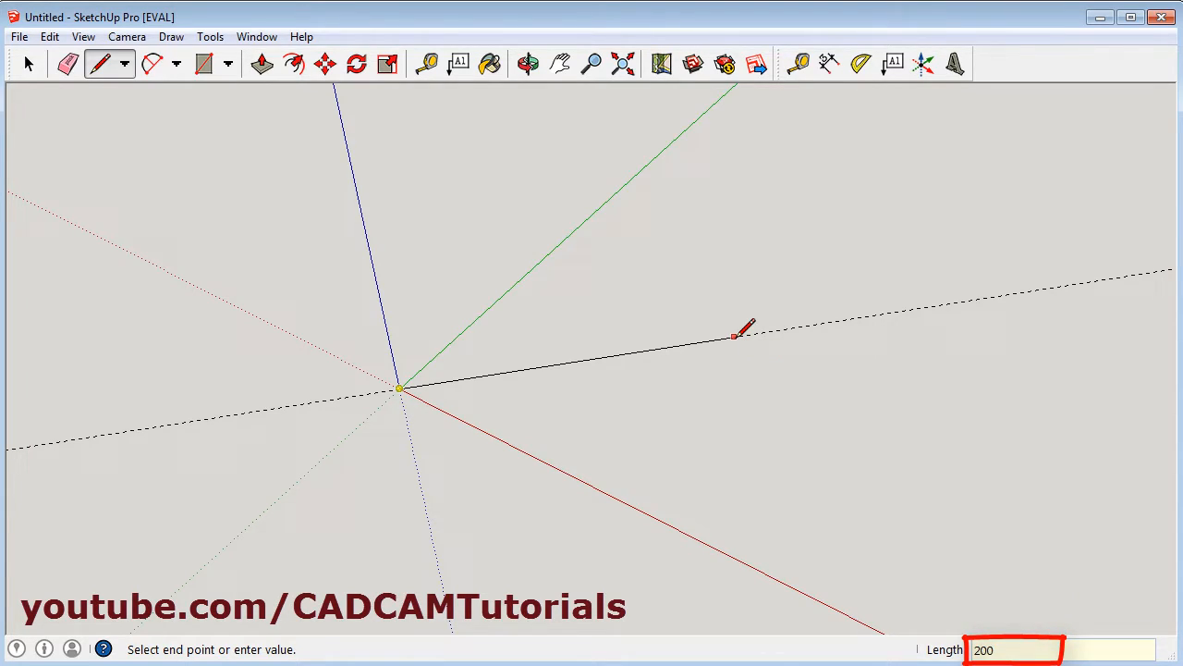
text(2000)
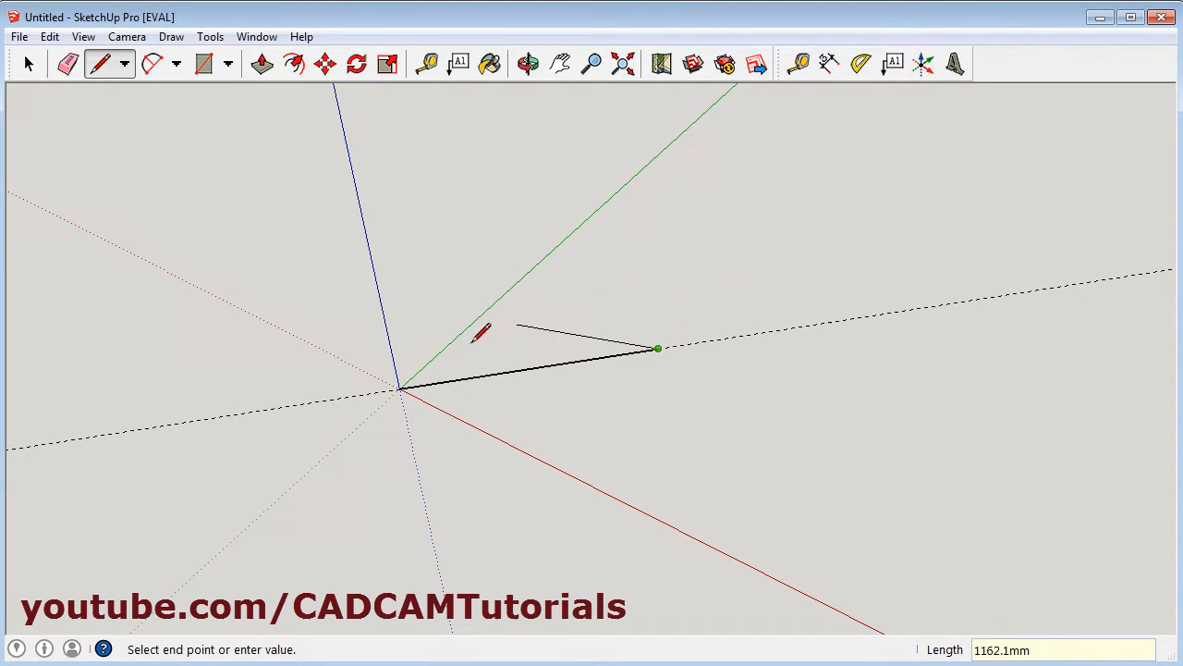
mouse_move(638, 392)
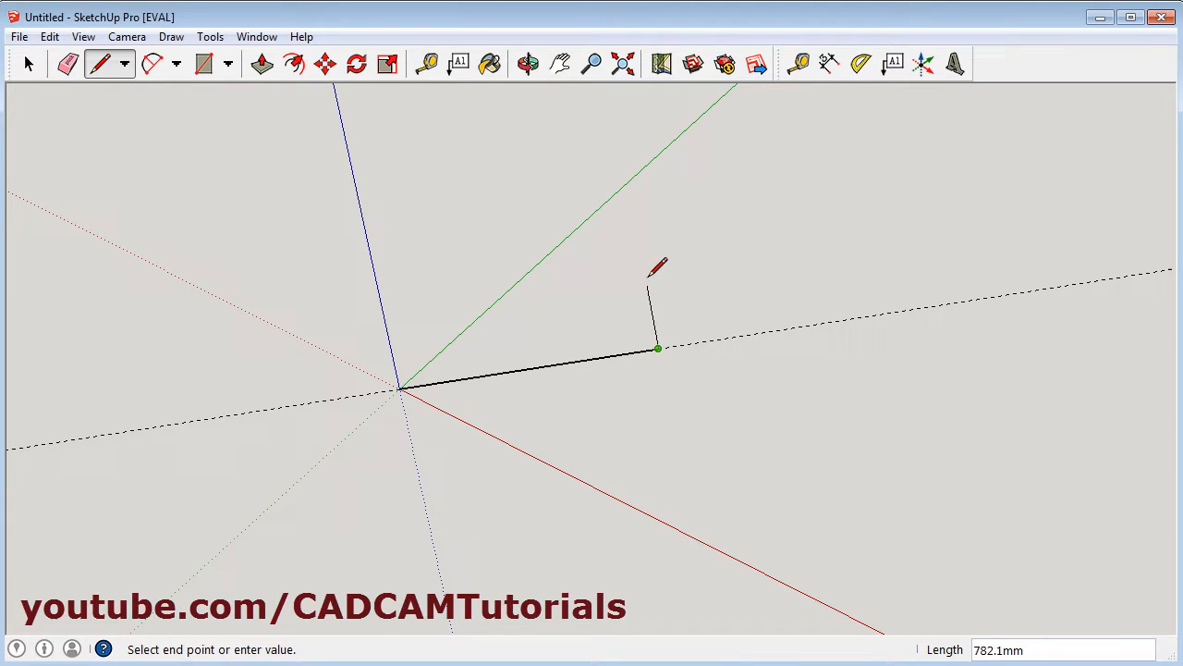
mouse_move(577, 322)
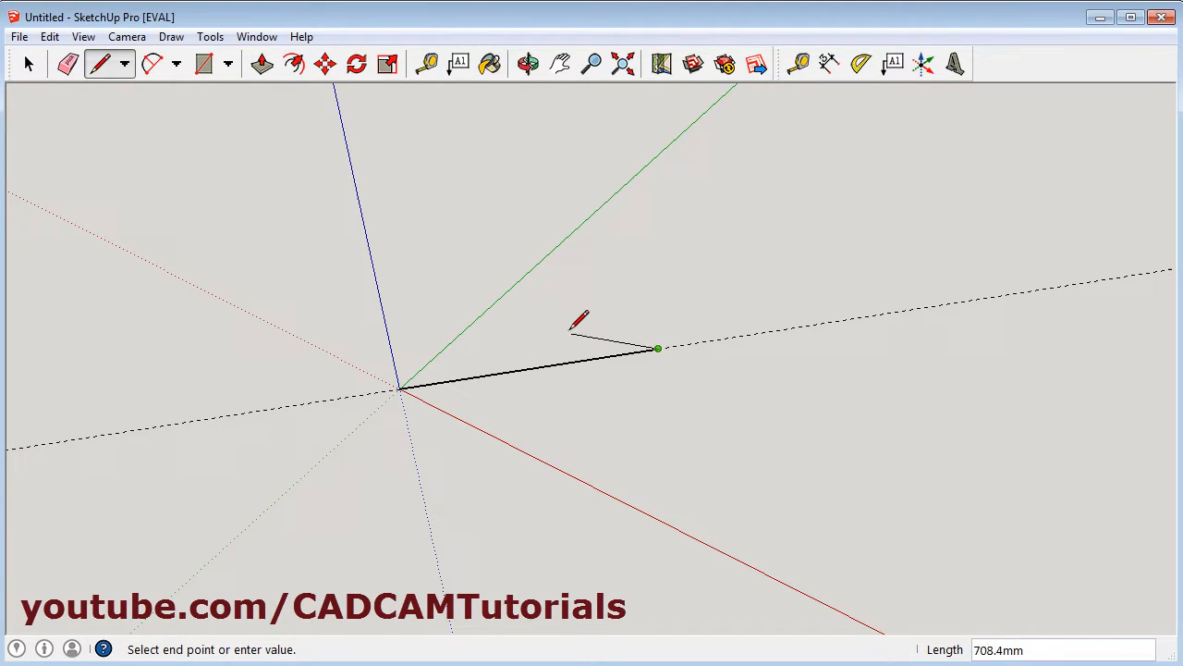
Step: End the first edge, then place a 90° guide through its far endpoint with the Protractor
click(860, 63)
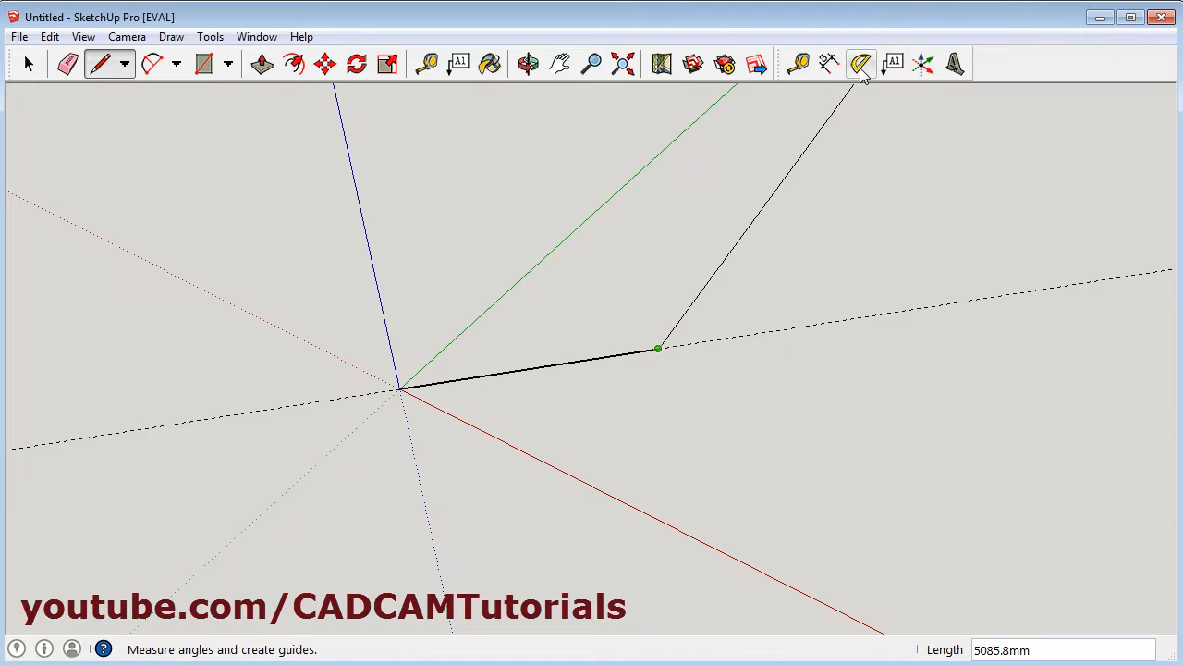
click(860, 63)
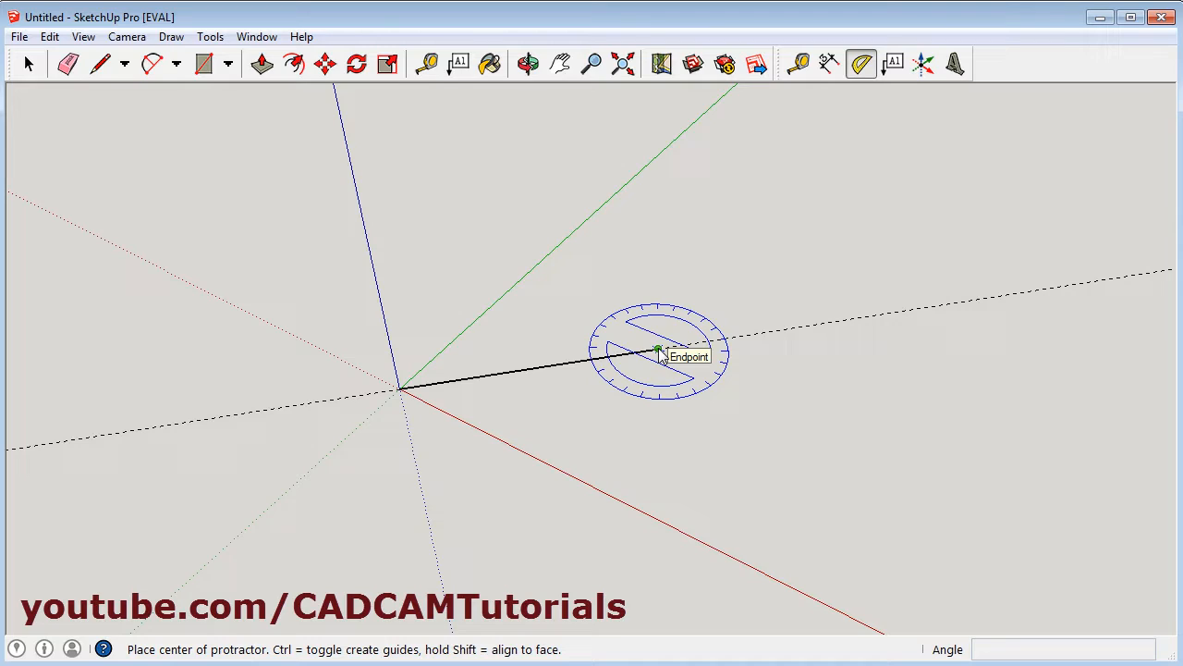
click(658, 350)
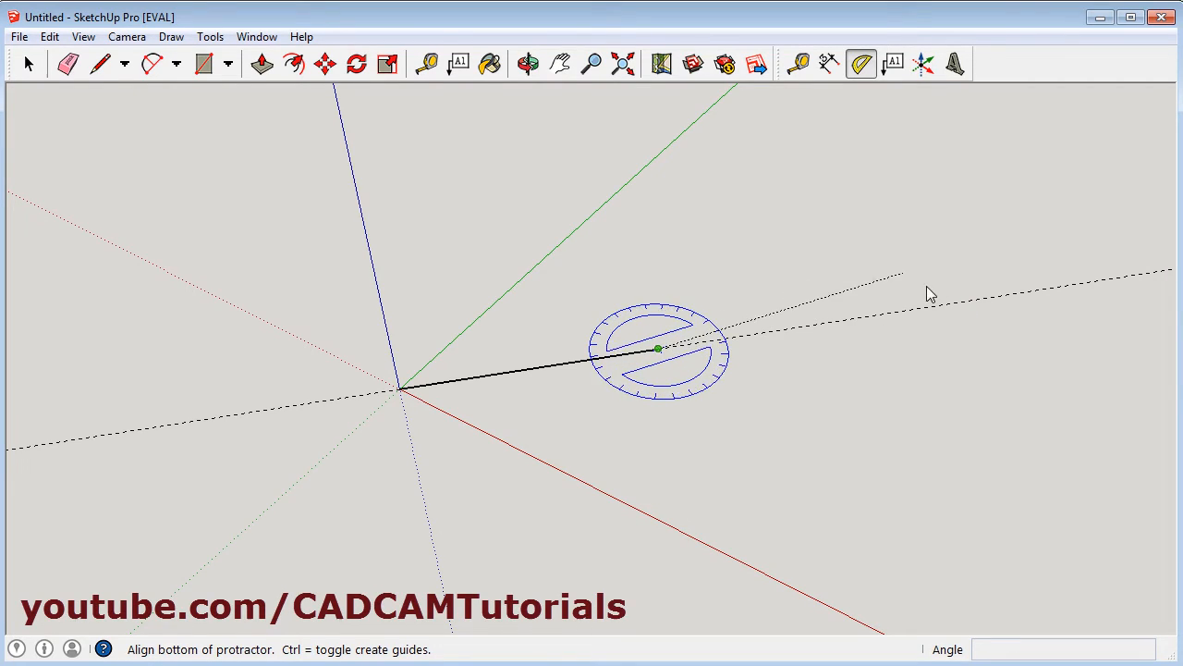
mouse_move(944, 305)
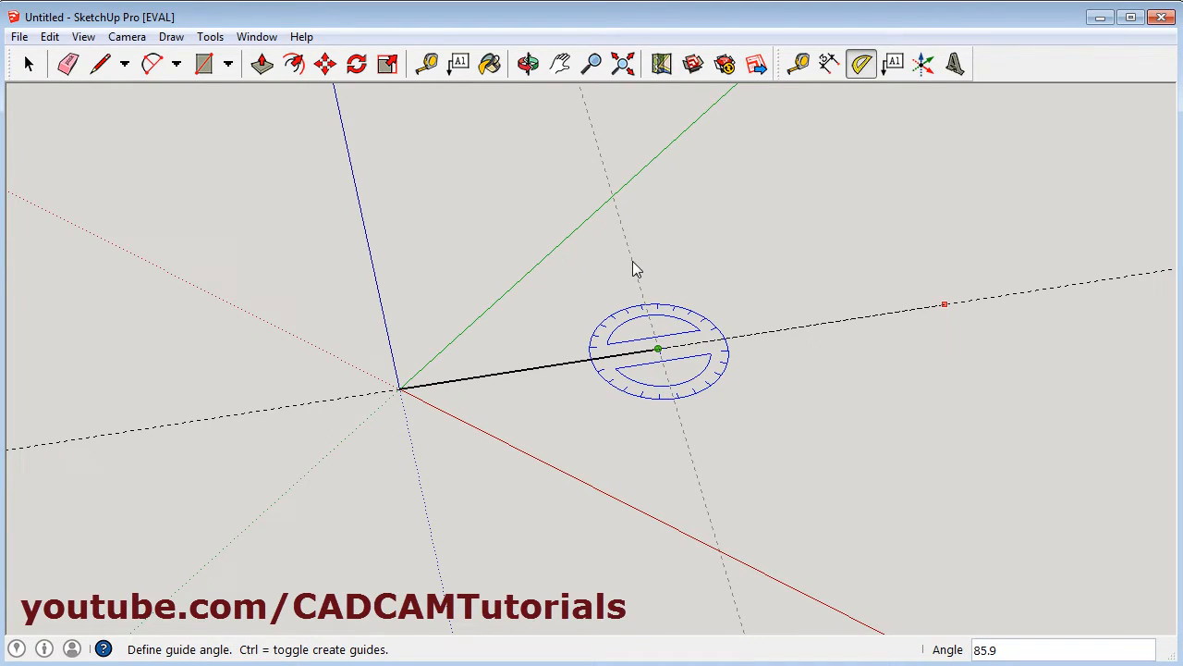
text(90)
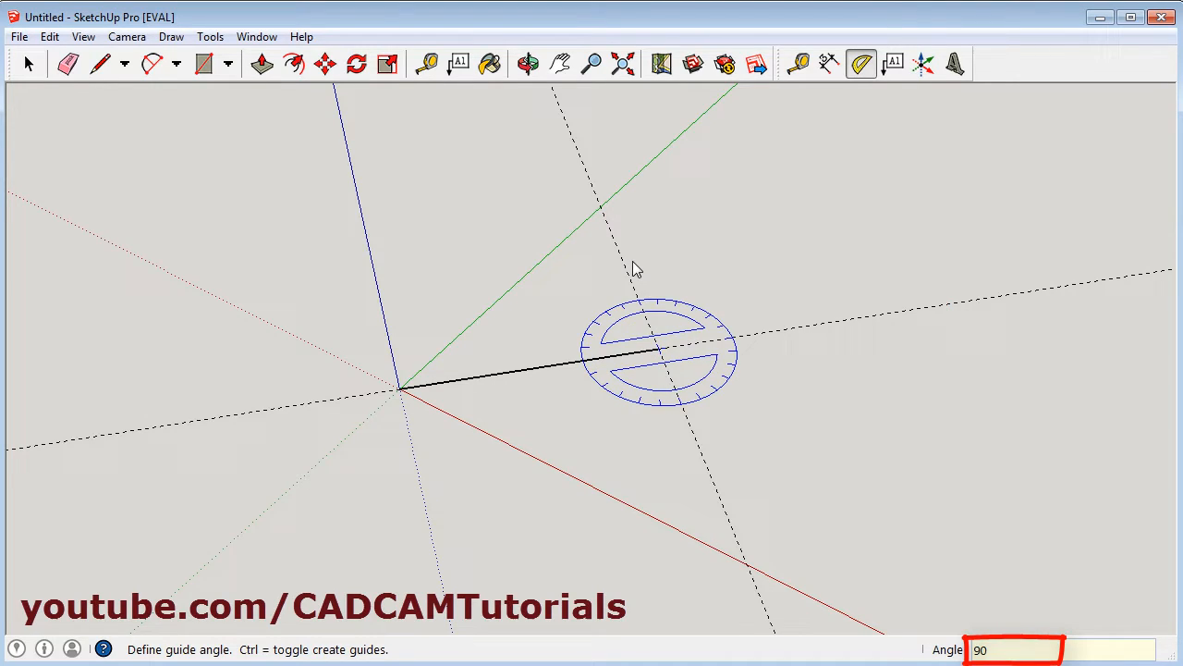
click(100, 63)
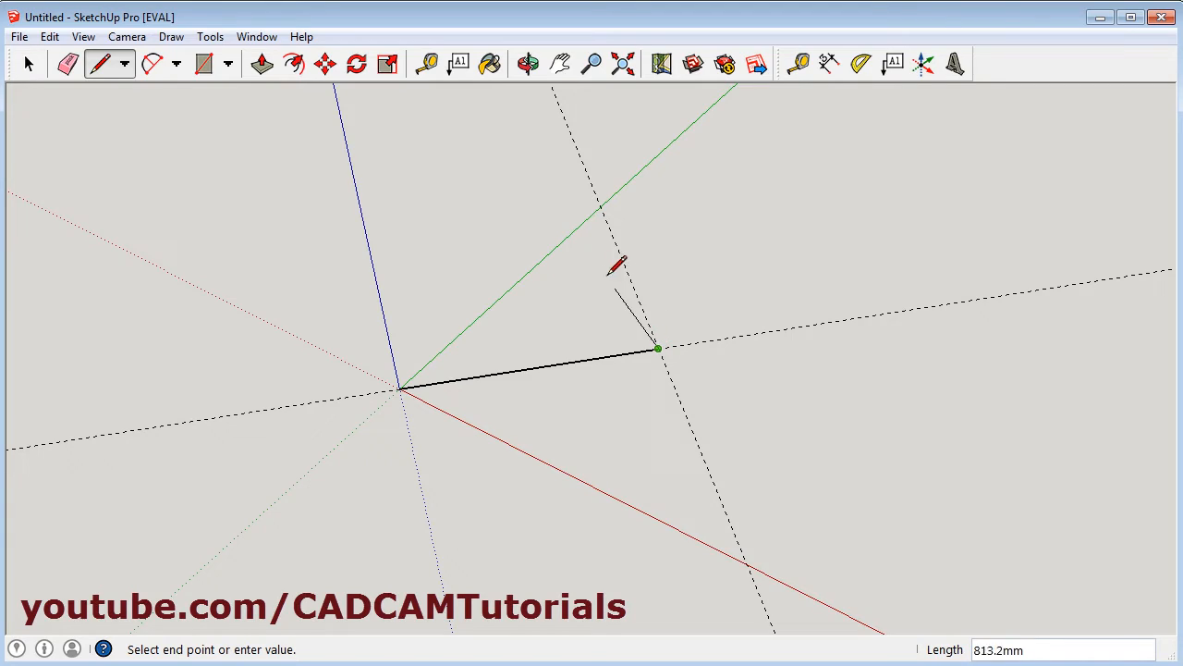
mouse_move(599, 144)
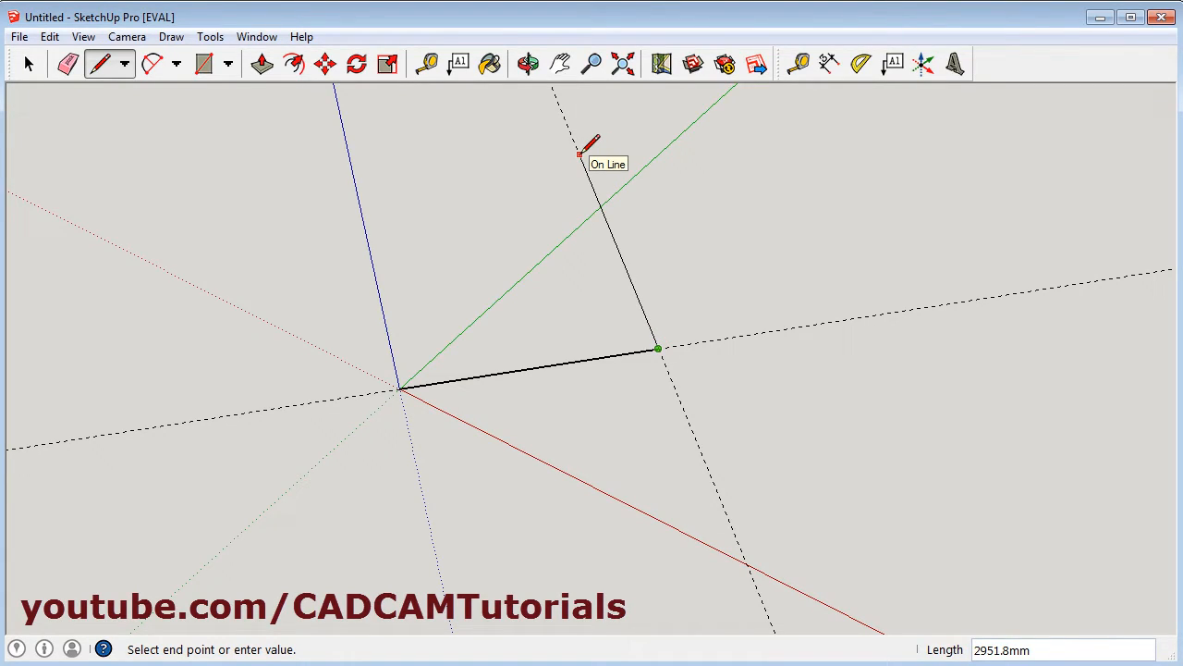
Step: Draw a 2000 mm edge along the perpendicular guide and close the outline at the origin into a face
text(2000)
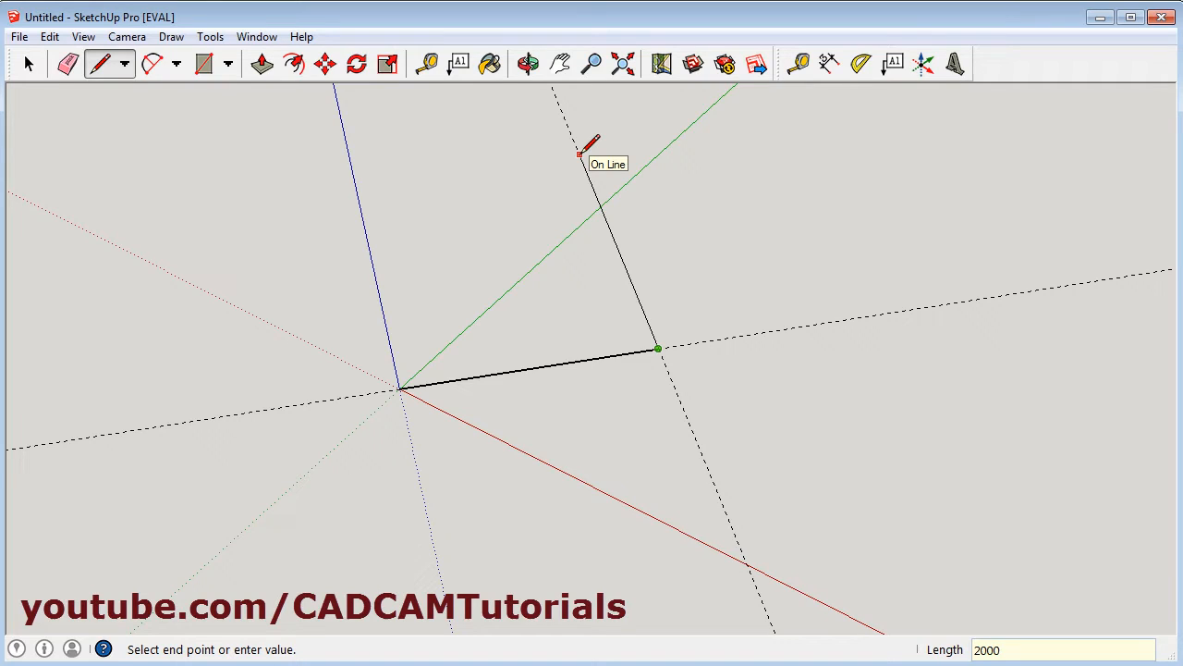
click(599, 205)
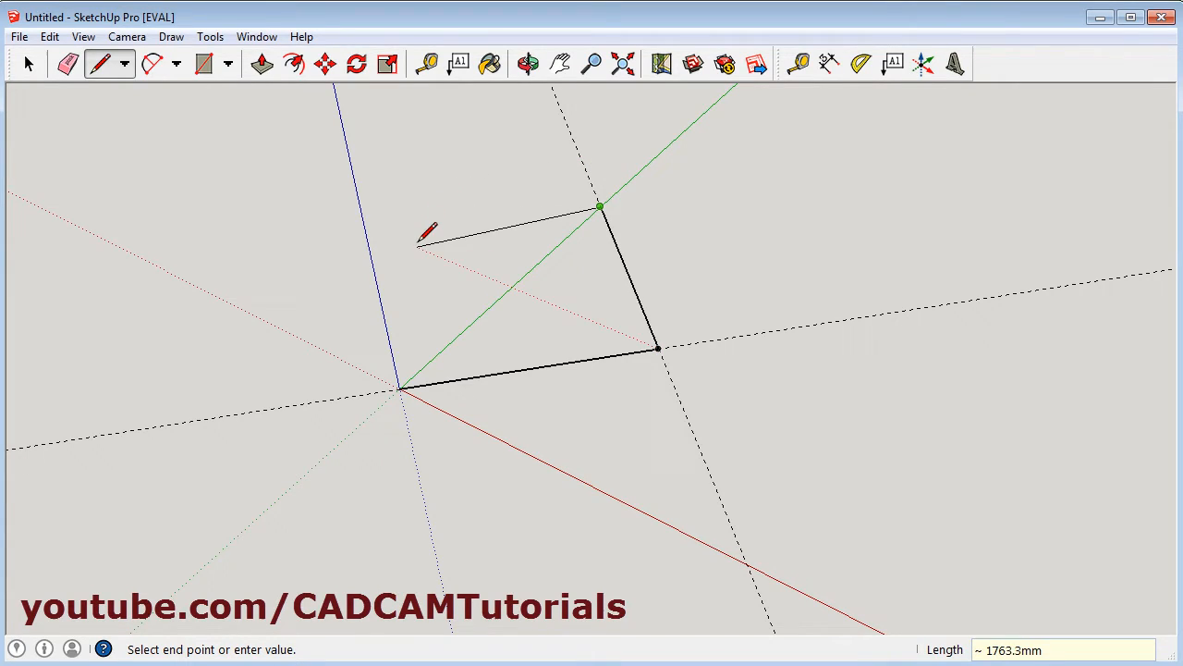
mouse_move(403, 222)
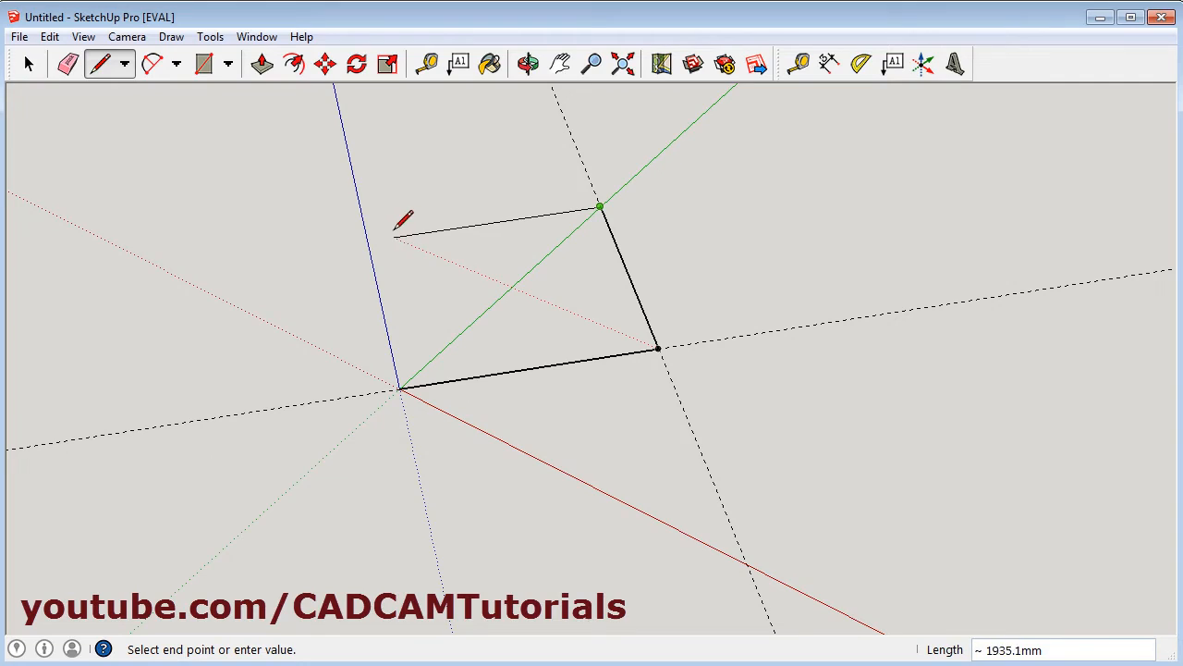
mouse_move(433, 229)
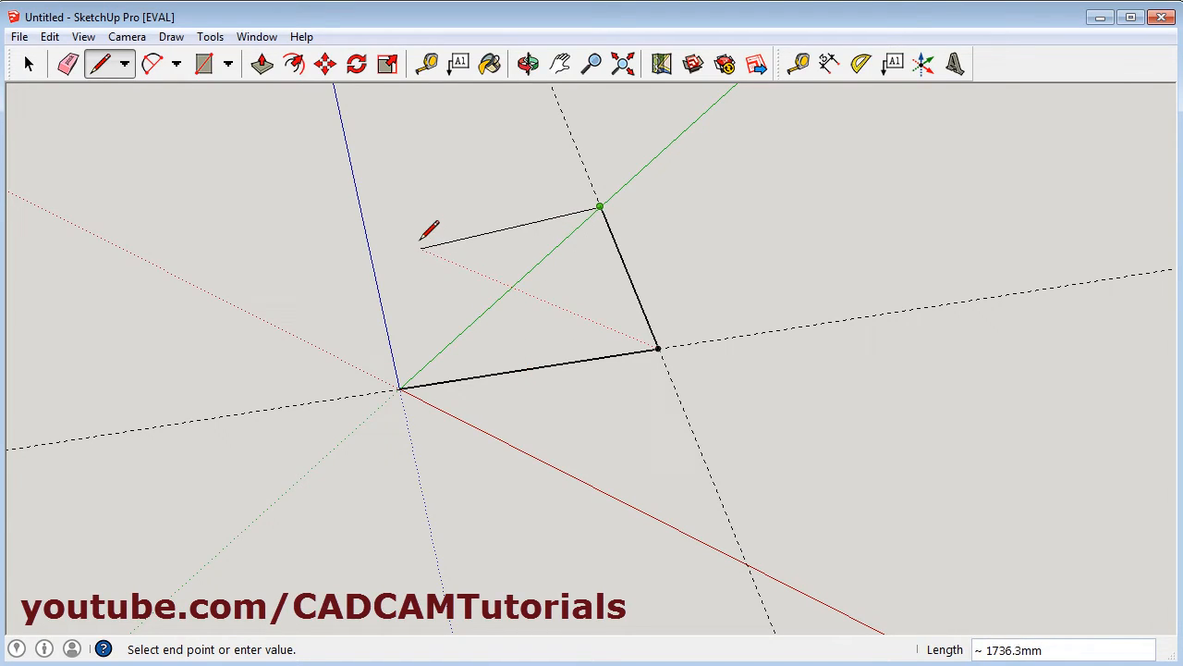
mouse_move(422, 229)
text(2000)
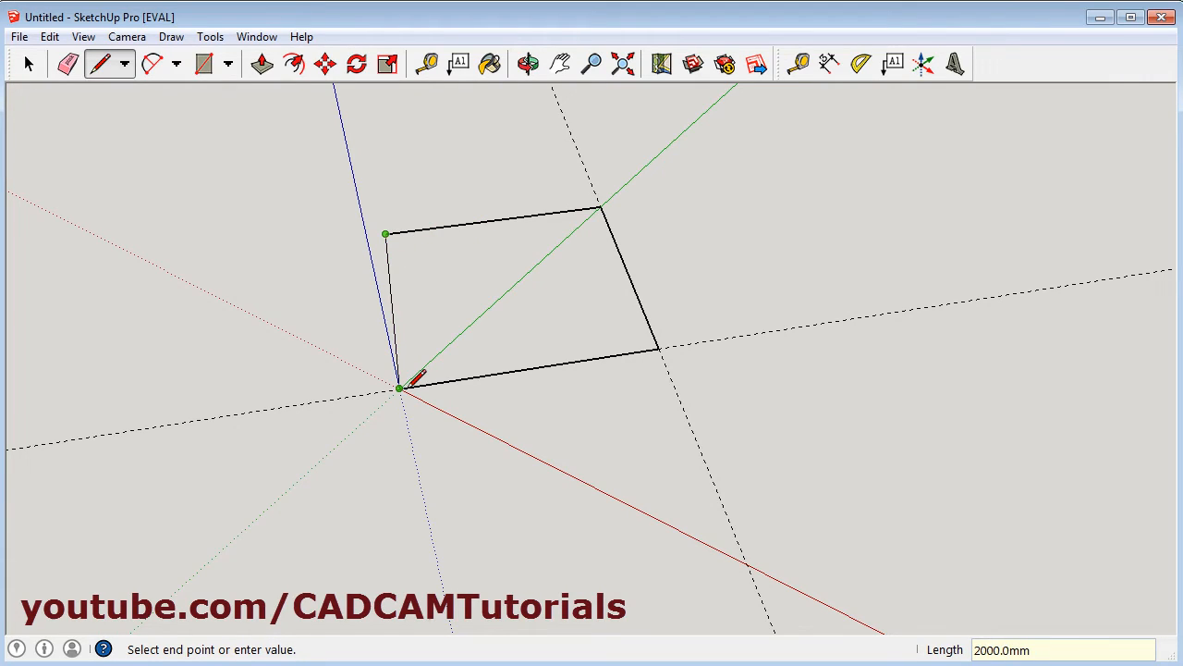
click(399, 387)
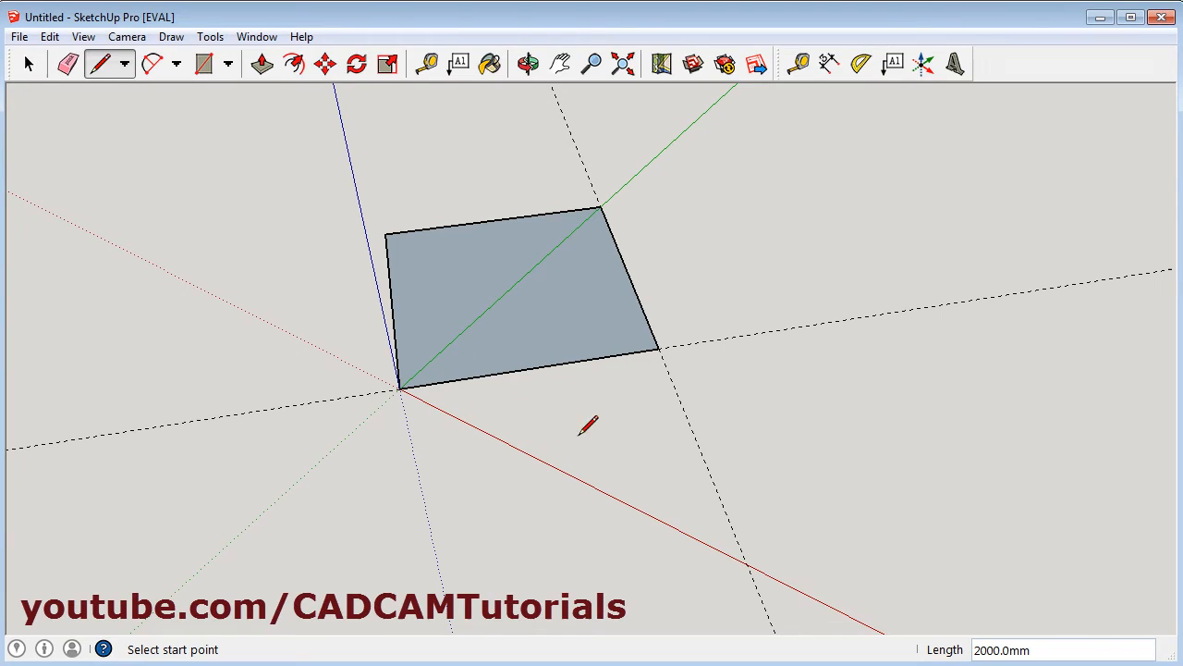
mouse_move(754, 410)
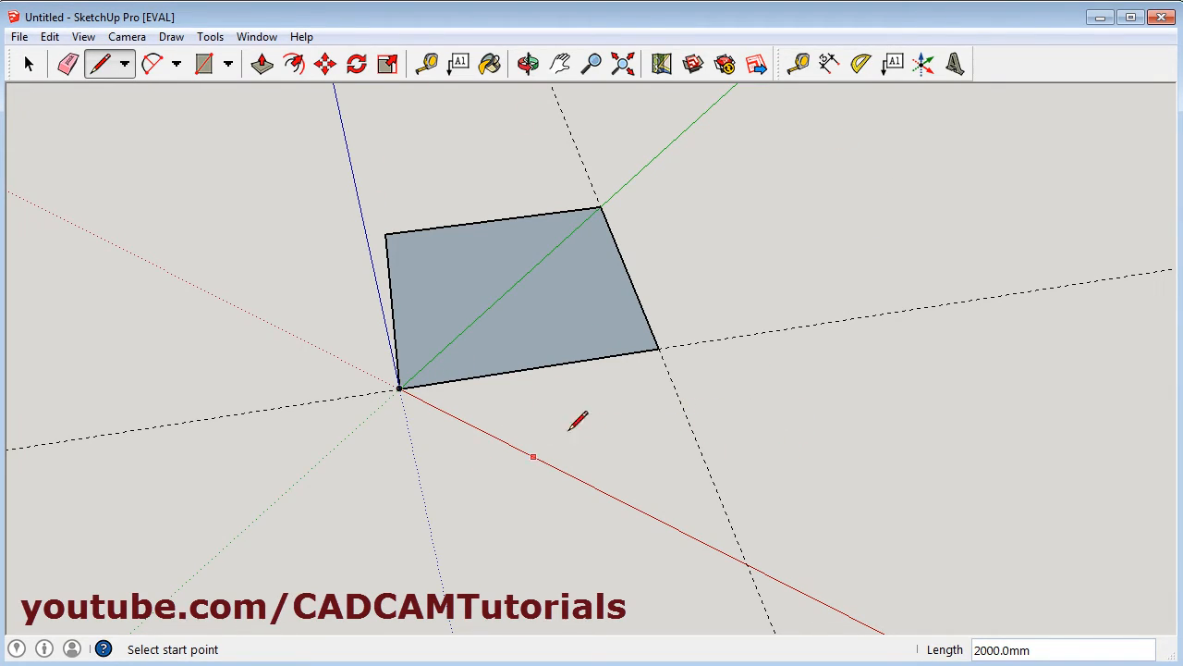
mouse_move(590, 427)
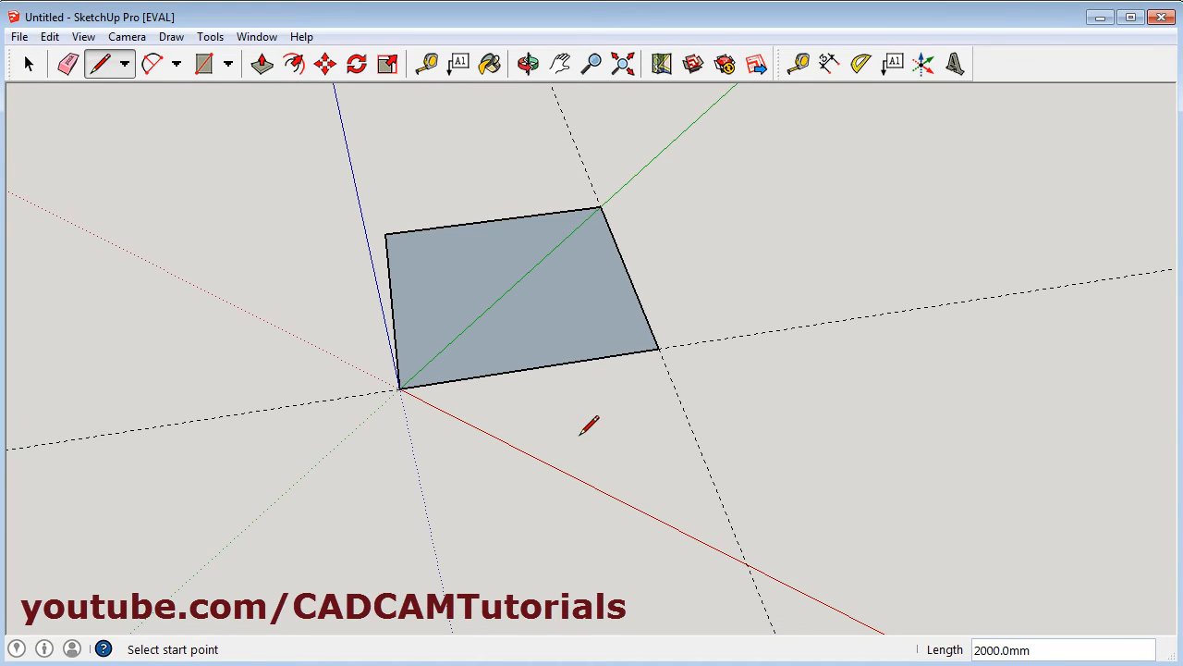
mouse_move(610, 414)
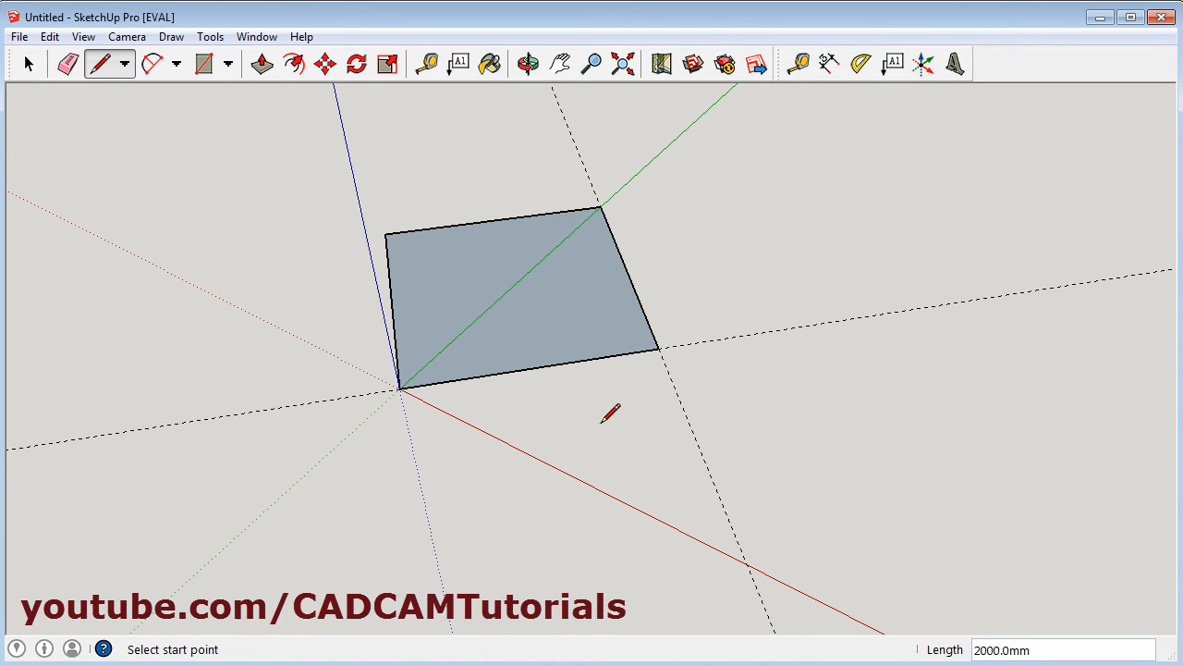
Step: Switch the camera to Parallel Projection
click(126, 37)
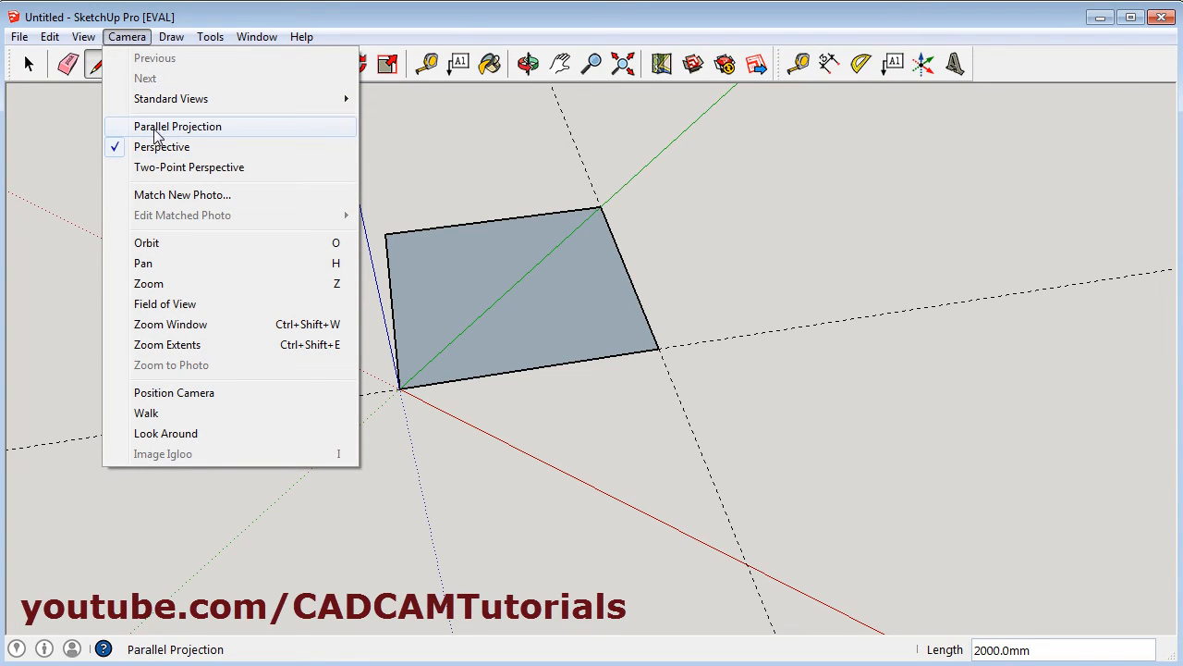
click(177, 125)
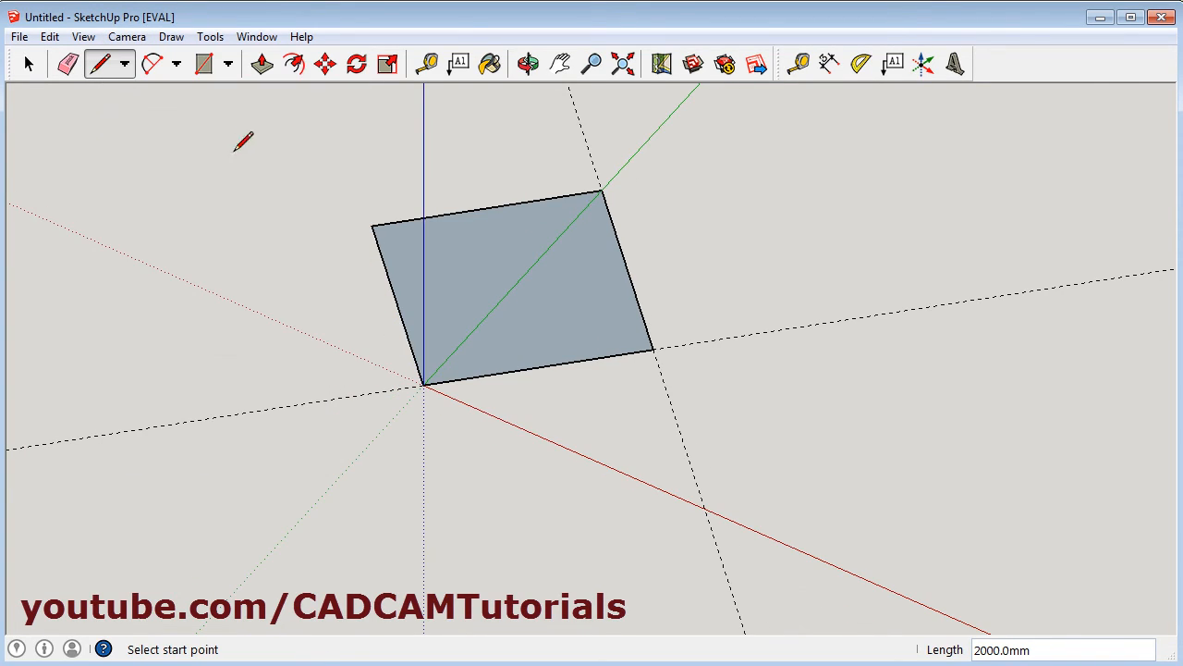
mouse_move(767, 349)
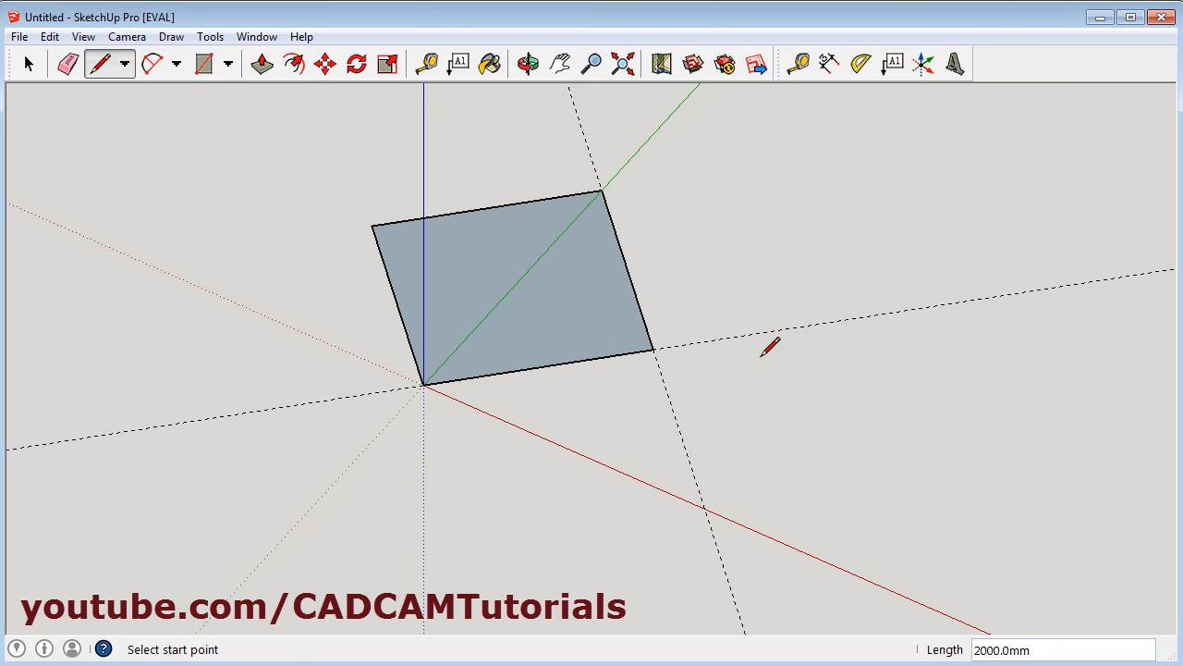
mouse_move(895, 392)
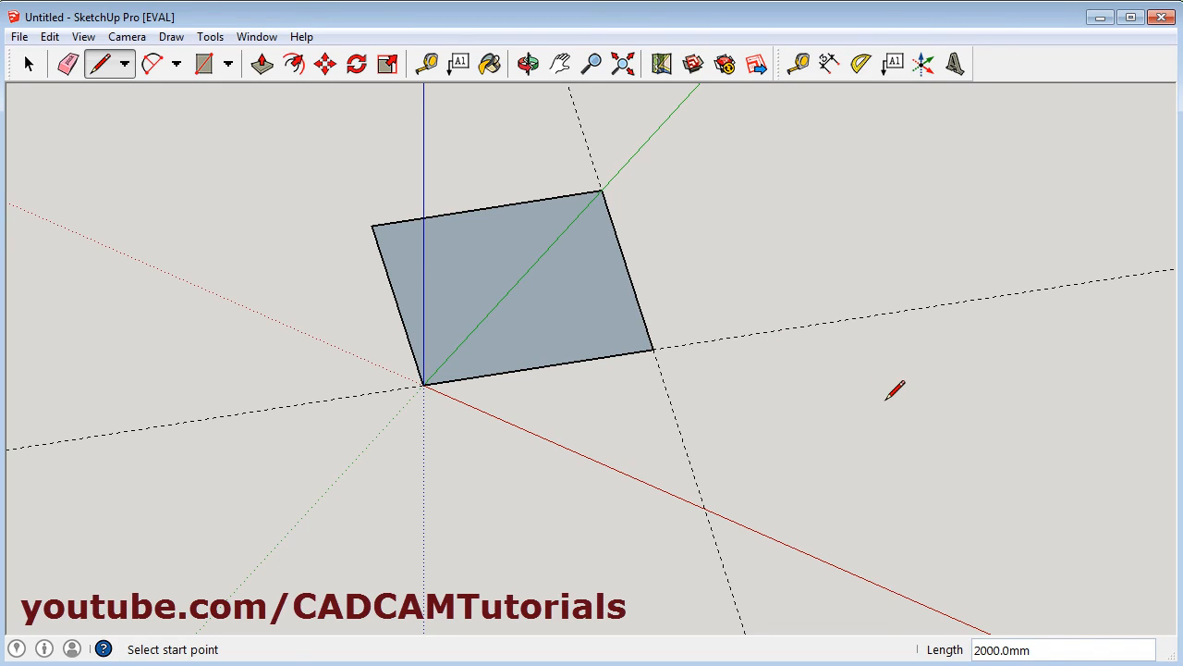
mouse_move(895, 392)
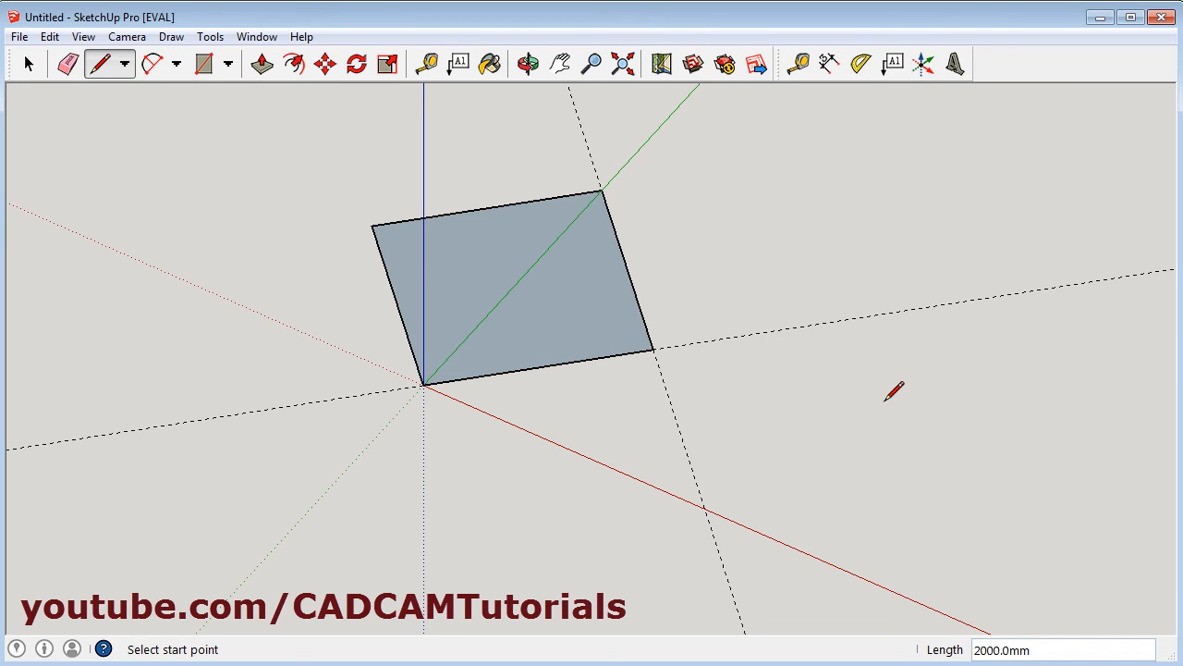